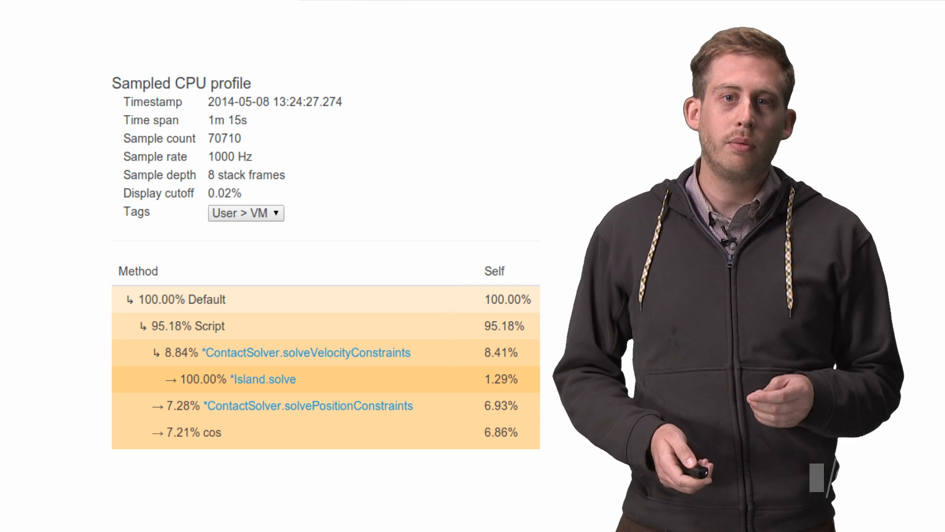
Expand Island.solve in the profile call tree so its caller World.solve appears beneath it
left_click(262, 379)
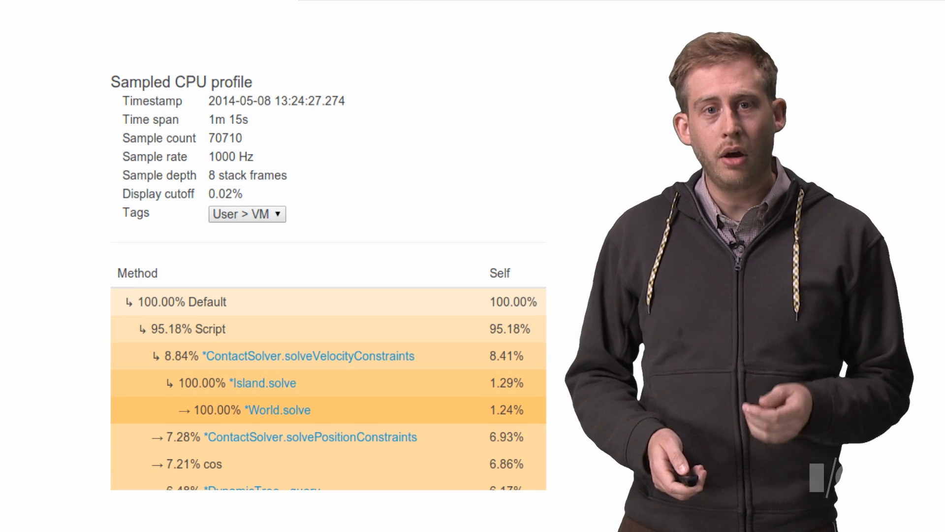